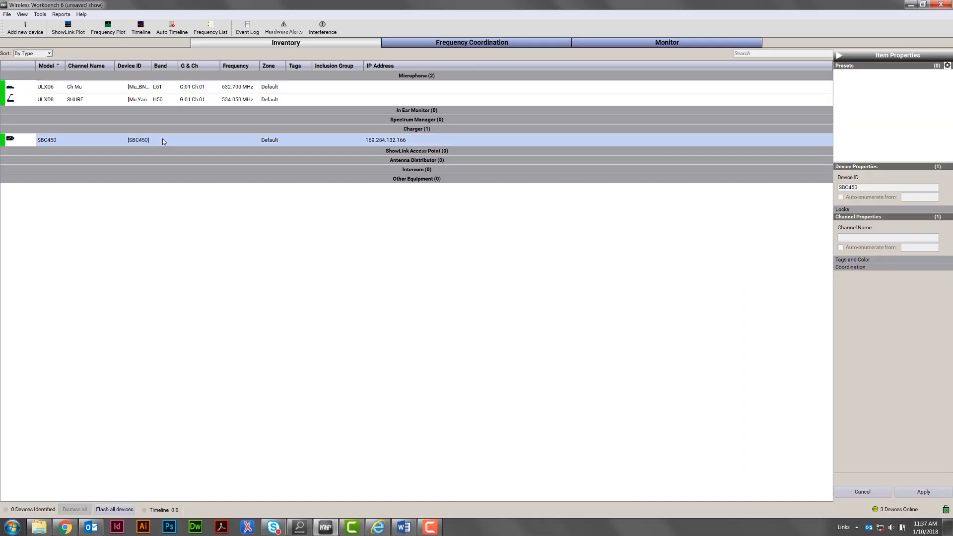
Step: Open Properties for the SBC450 charger from its Inventory context menu
right_click(162, 140)
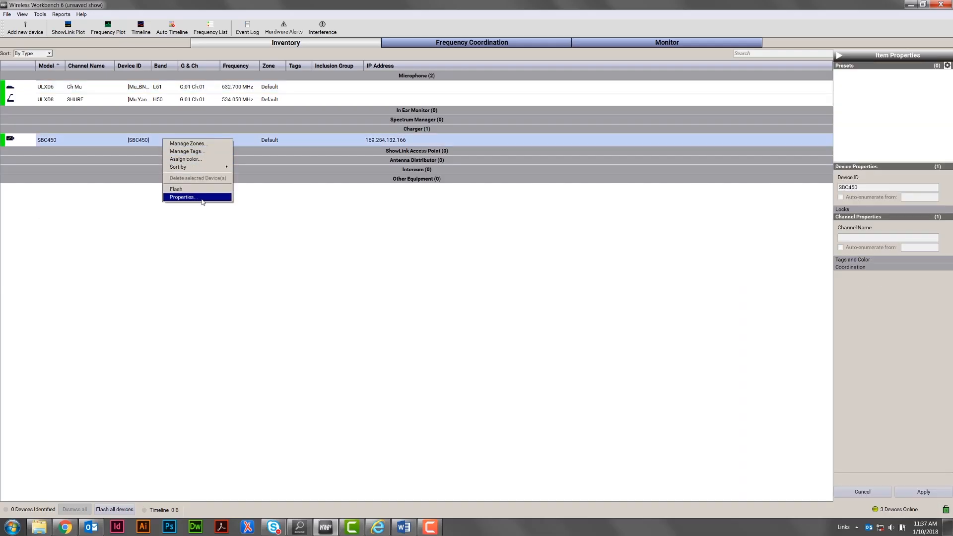
left_click(182, 197)
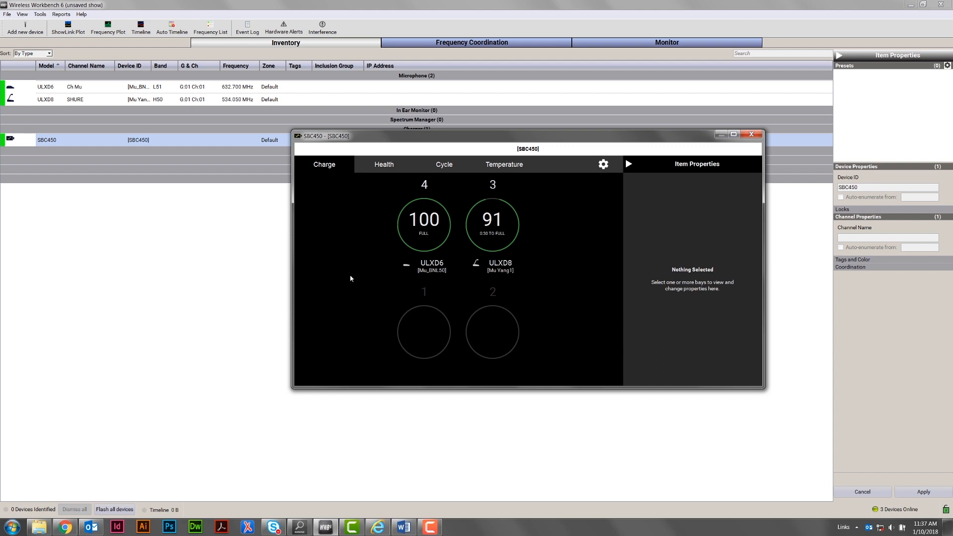
mouse_move(393, 217)
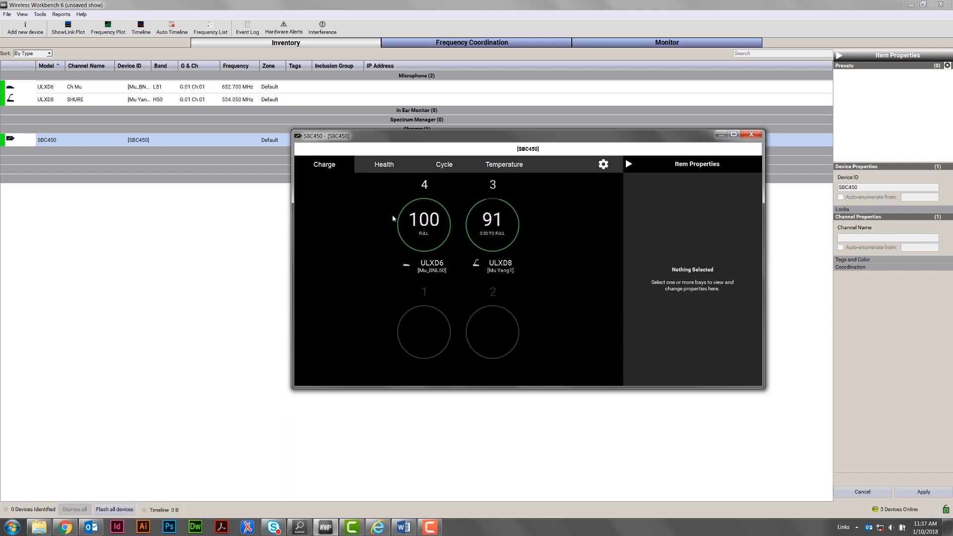
mouse_move(387, 166)
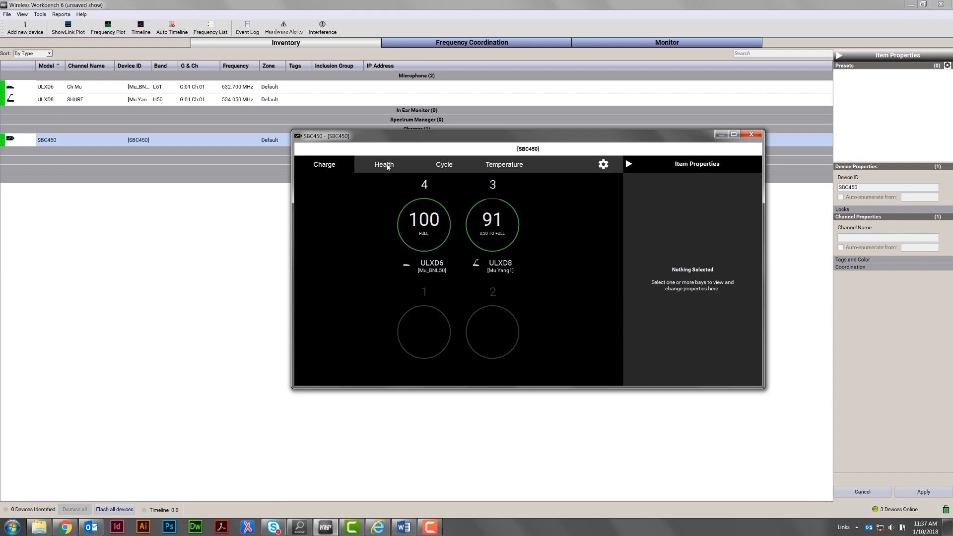
Step: View each bay's battery health, cycle counts and temperatures, then the charger's Settings page
left_click(384, 164)
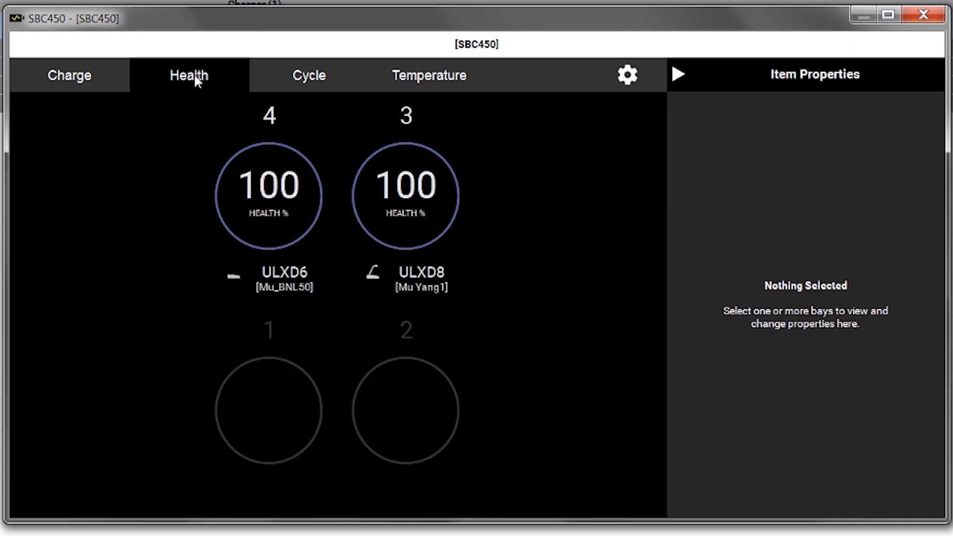
mouse_move(208, 125)
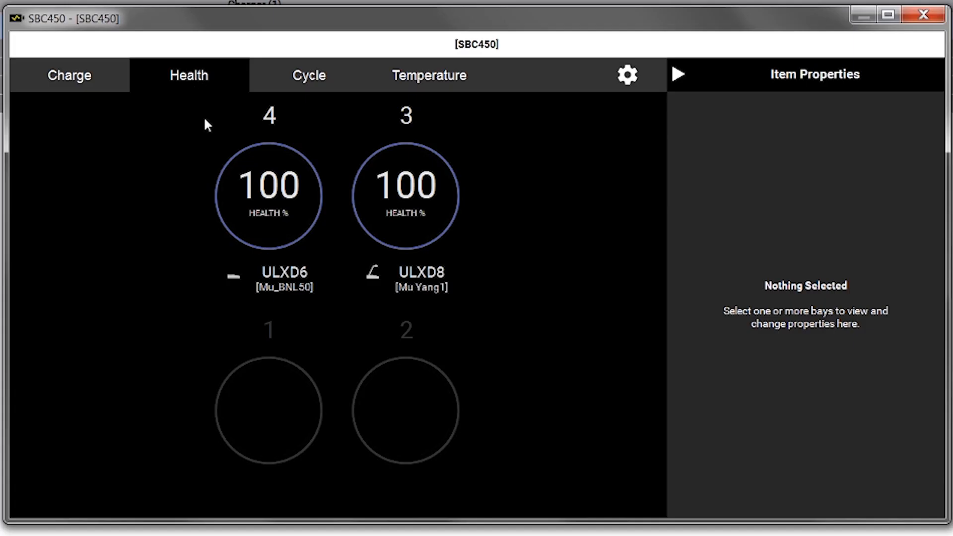
left_click(309, 75)
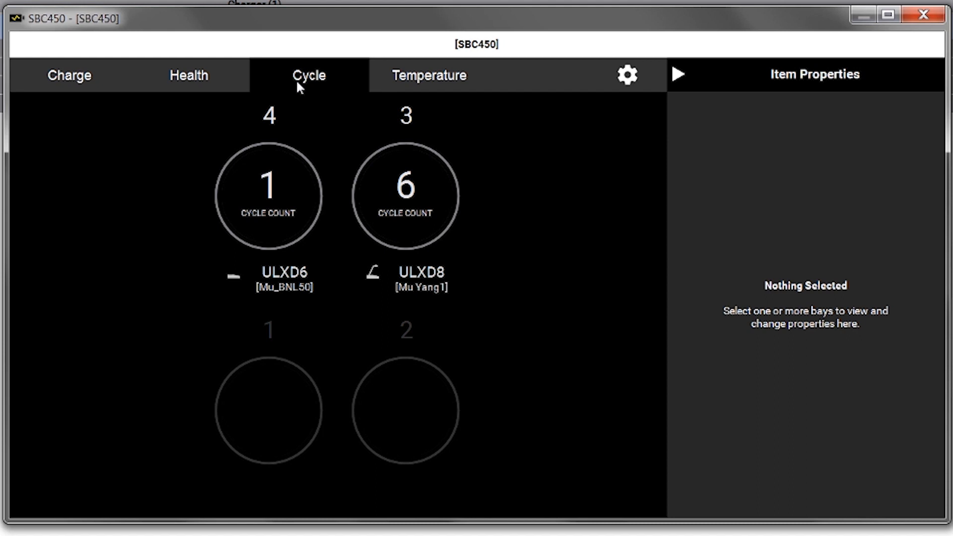
mouse_move(299, 94)
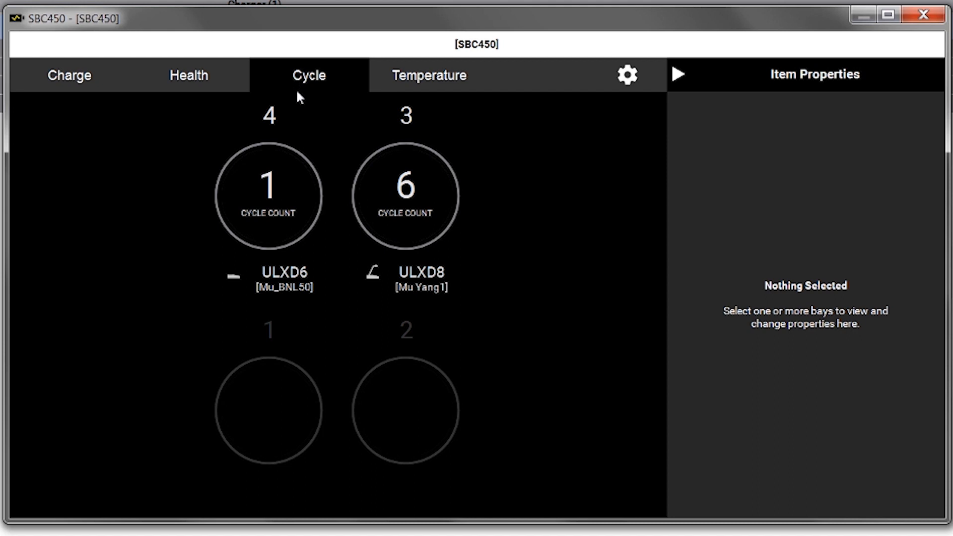
mouse_move(433, 85)
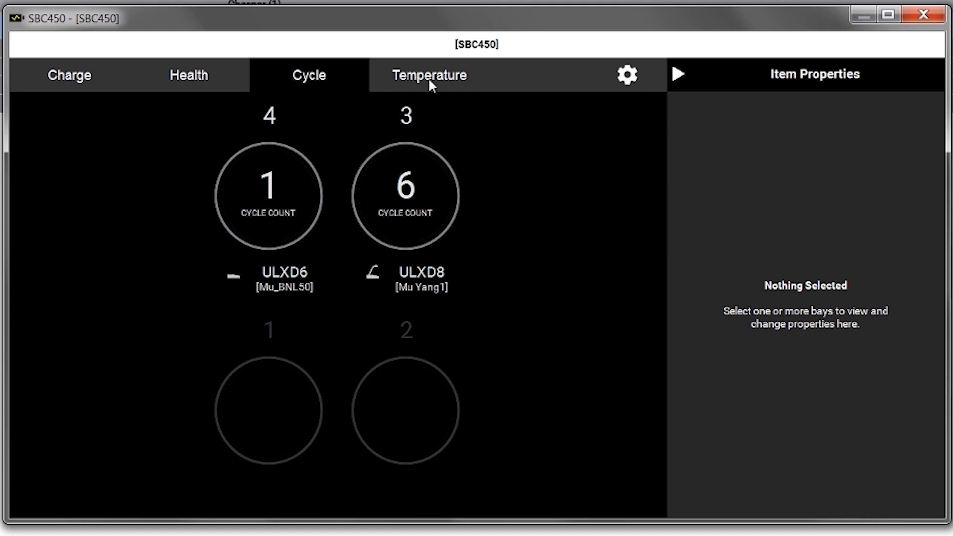
left_click(429, 75)
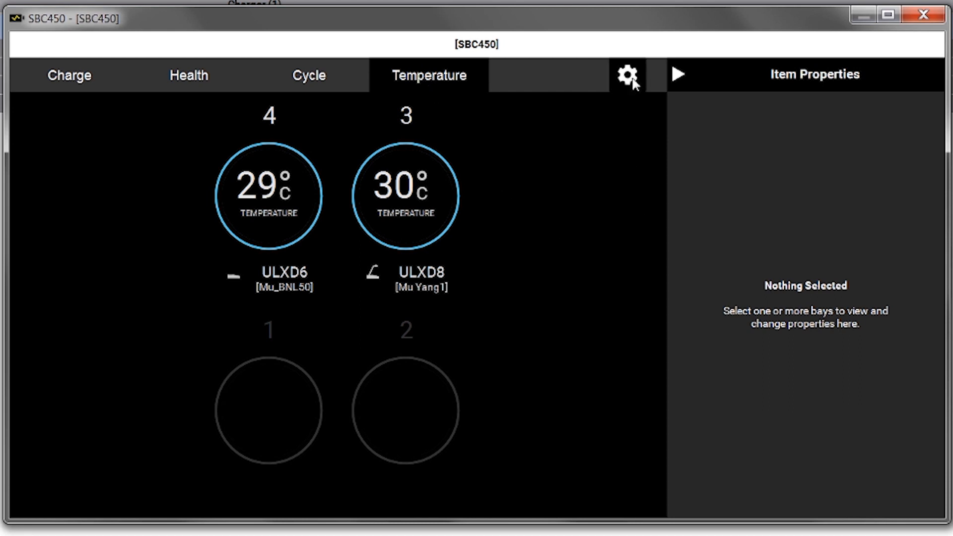
left_click(628, 75)
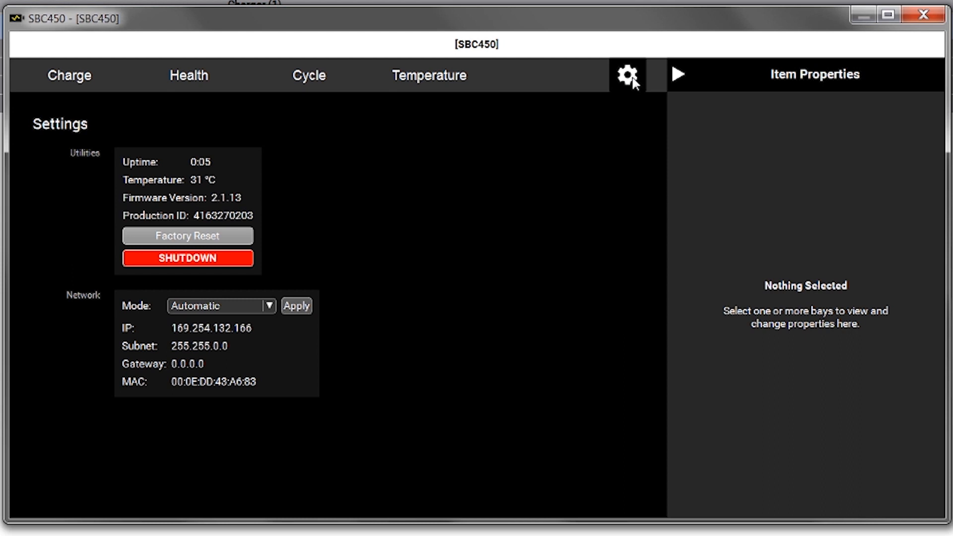